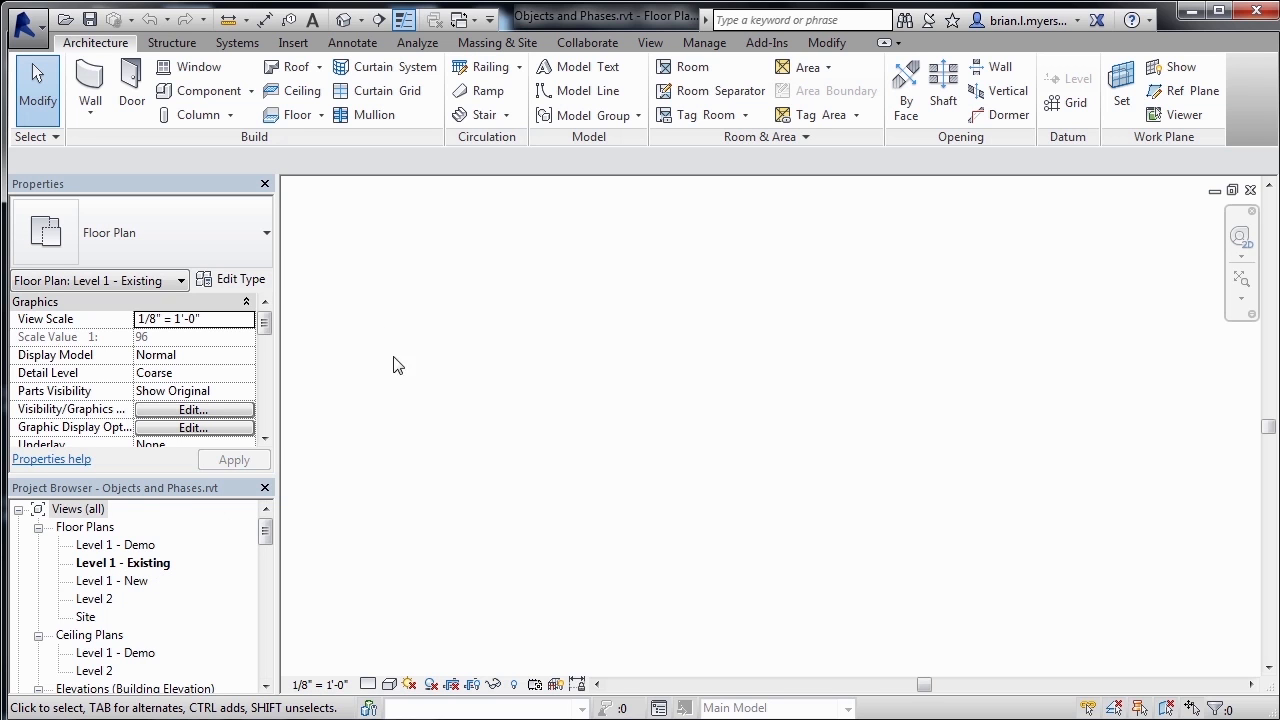
mouse_move(88, 85)
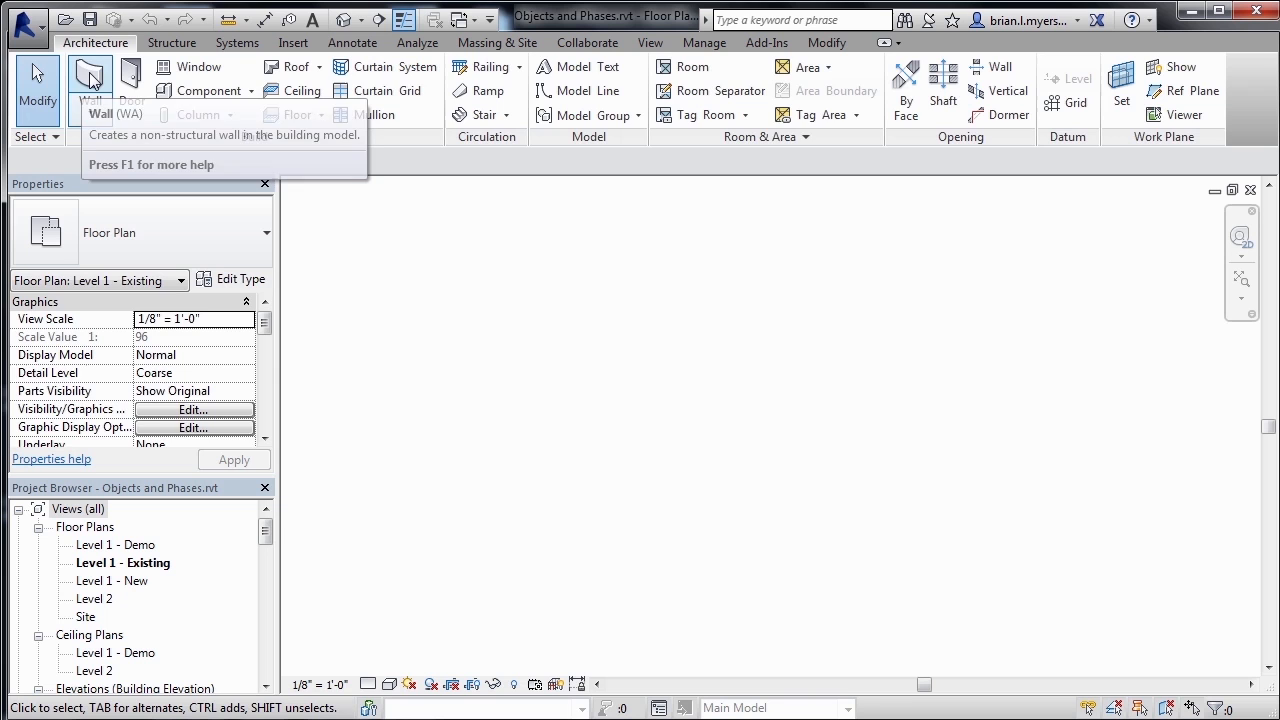
Start the Wall tool for a generic 8-inch wall in Level 1 - Existing.
click(90, 78)
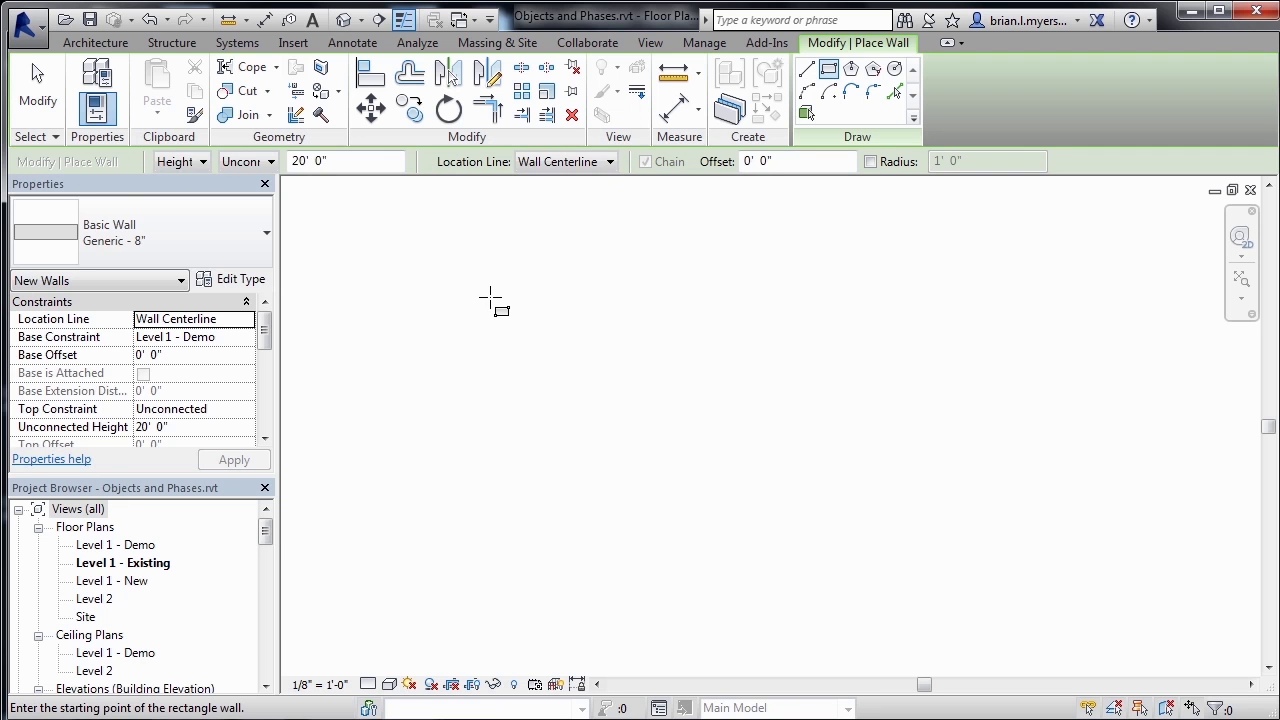
Drag out the rectangular perimeter walls with the stepped interior wall.
drag(490, 297, 845, 550)
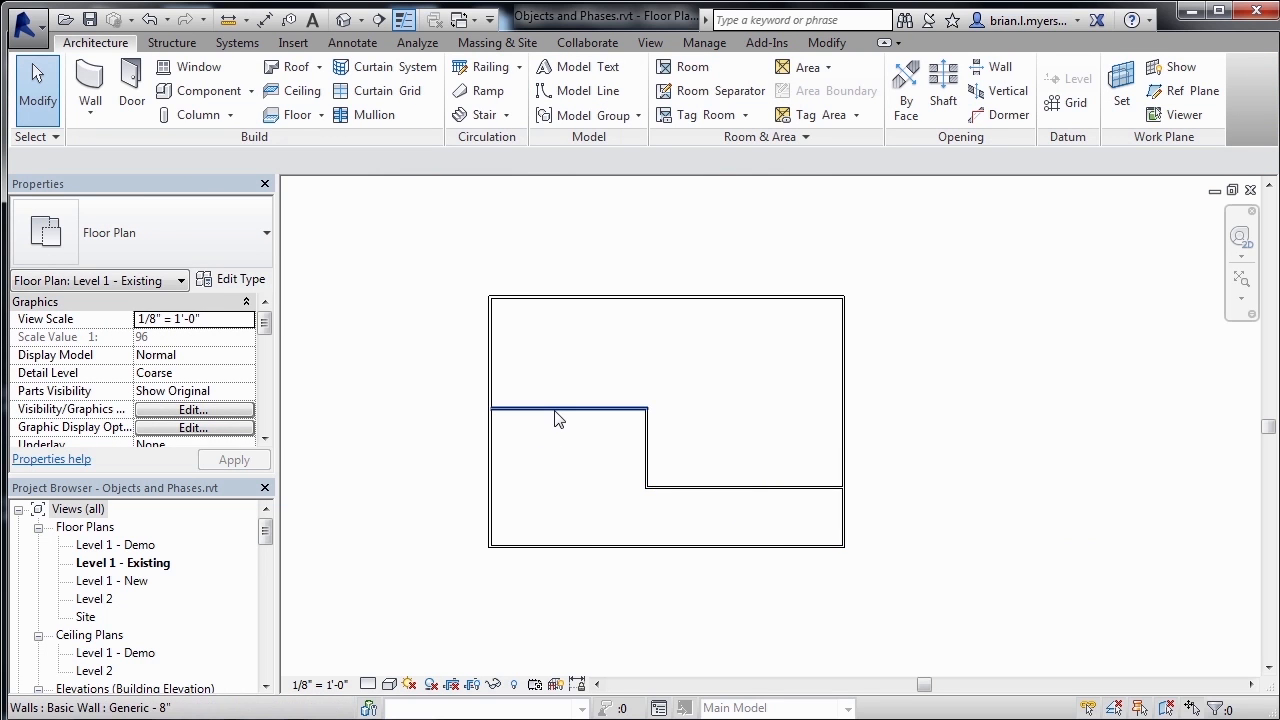
click(567, 409)
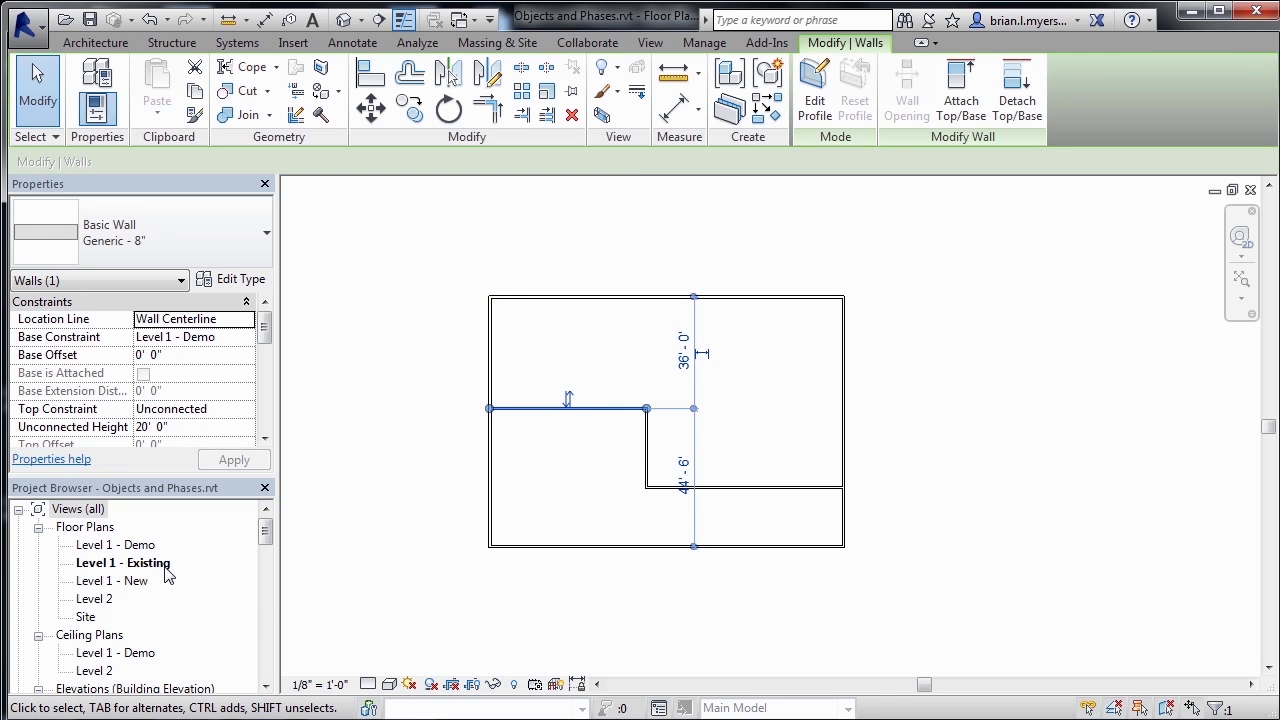
scroll(down, 3)
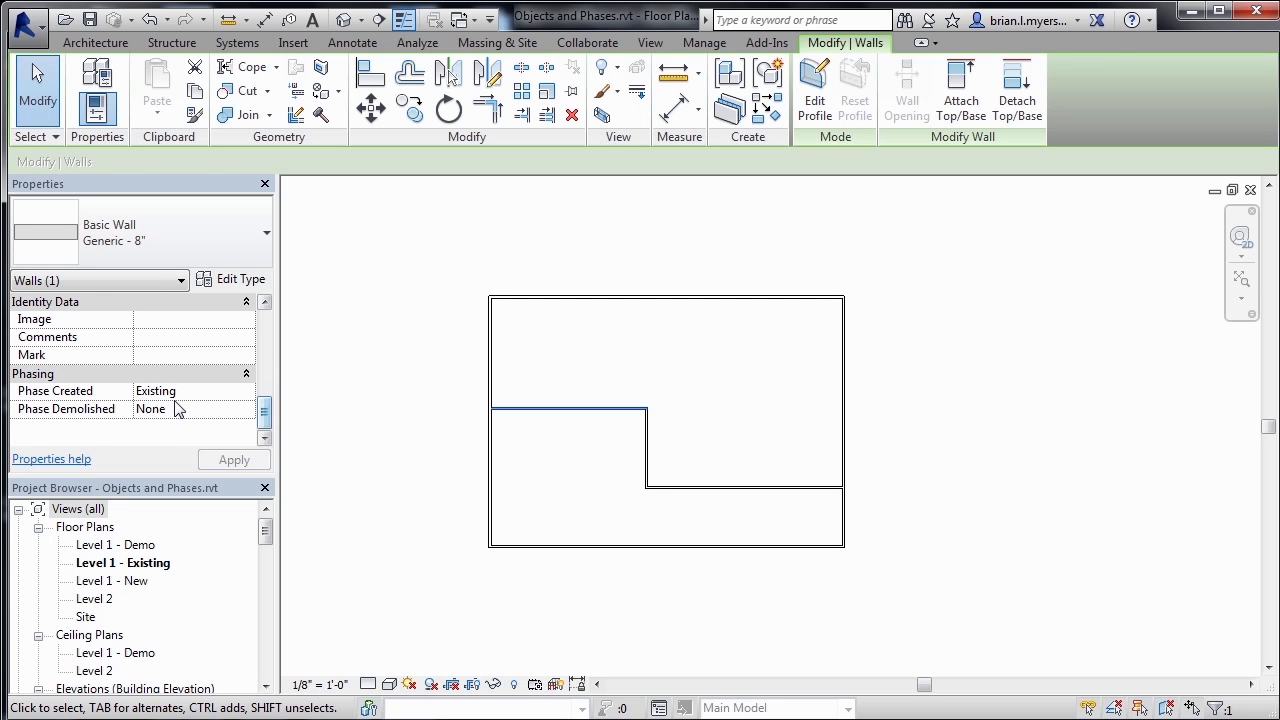
click(570, 407)
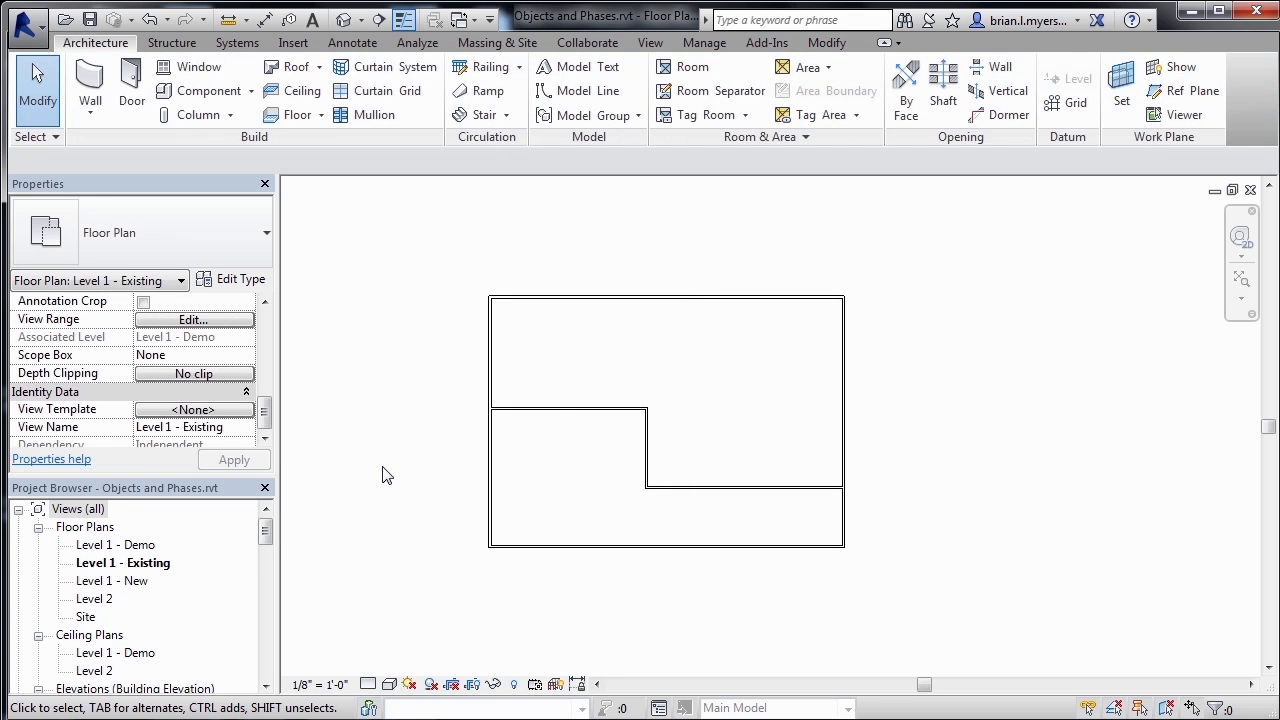
Open the Level 1 - Demo floor plan and activate the Demolish tool.
double_click(115, 545)
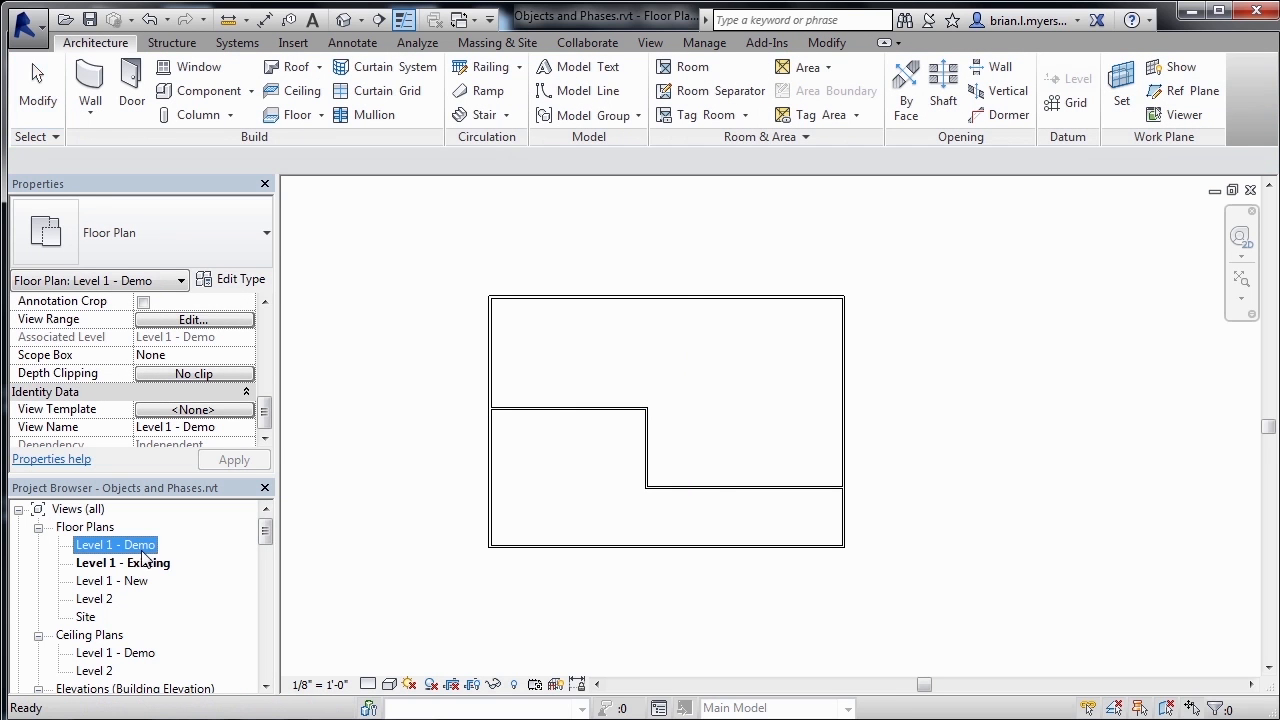
click(457, 605)
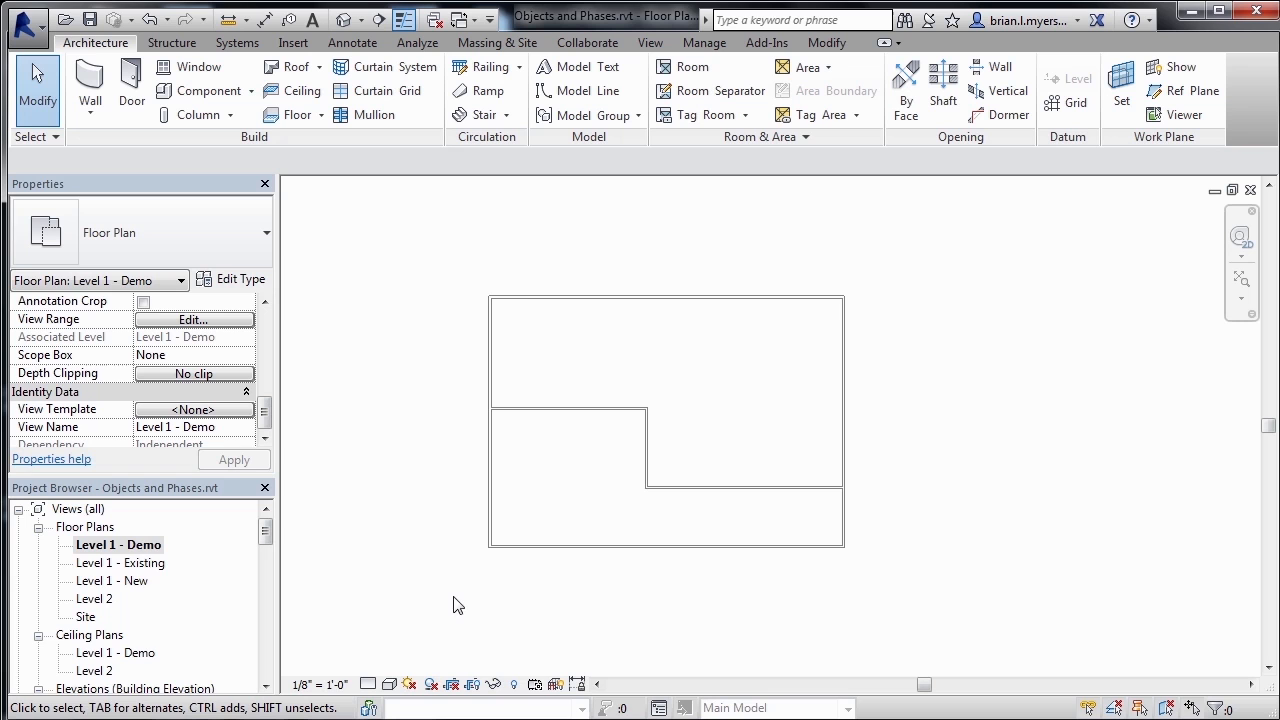
mouse_move(157, 544)
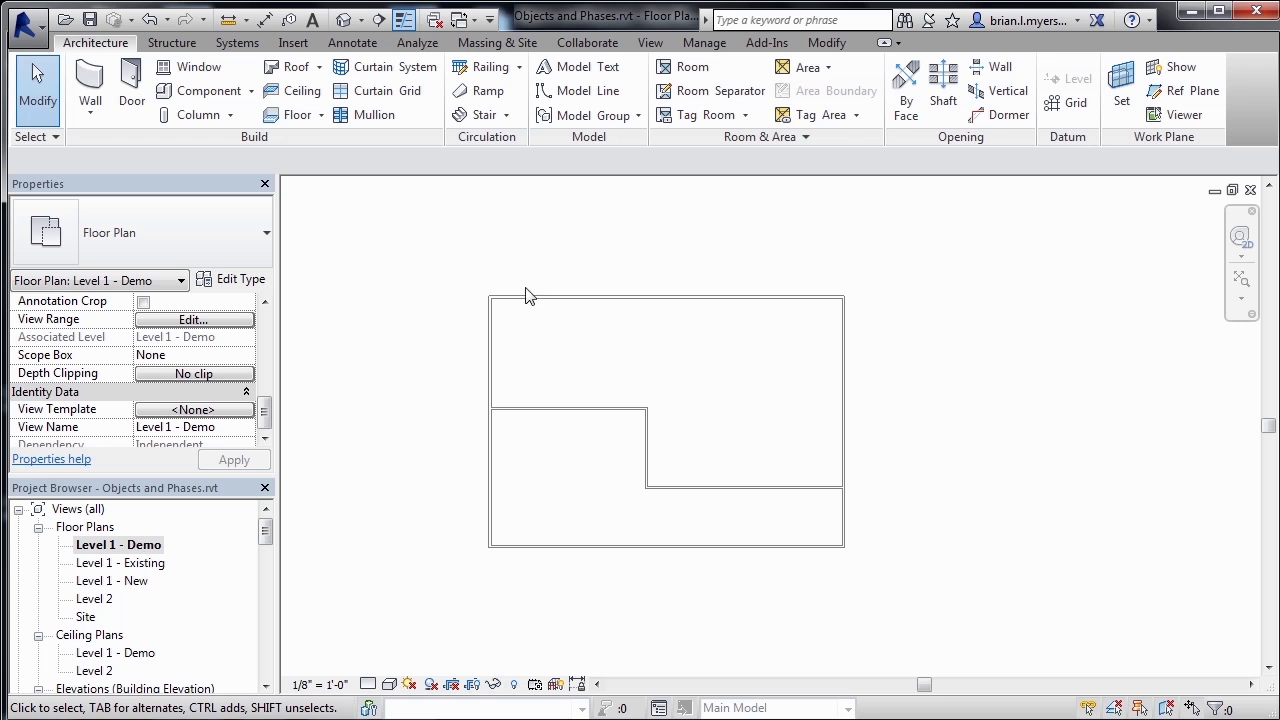
click(568, 408)
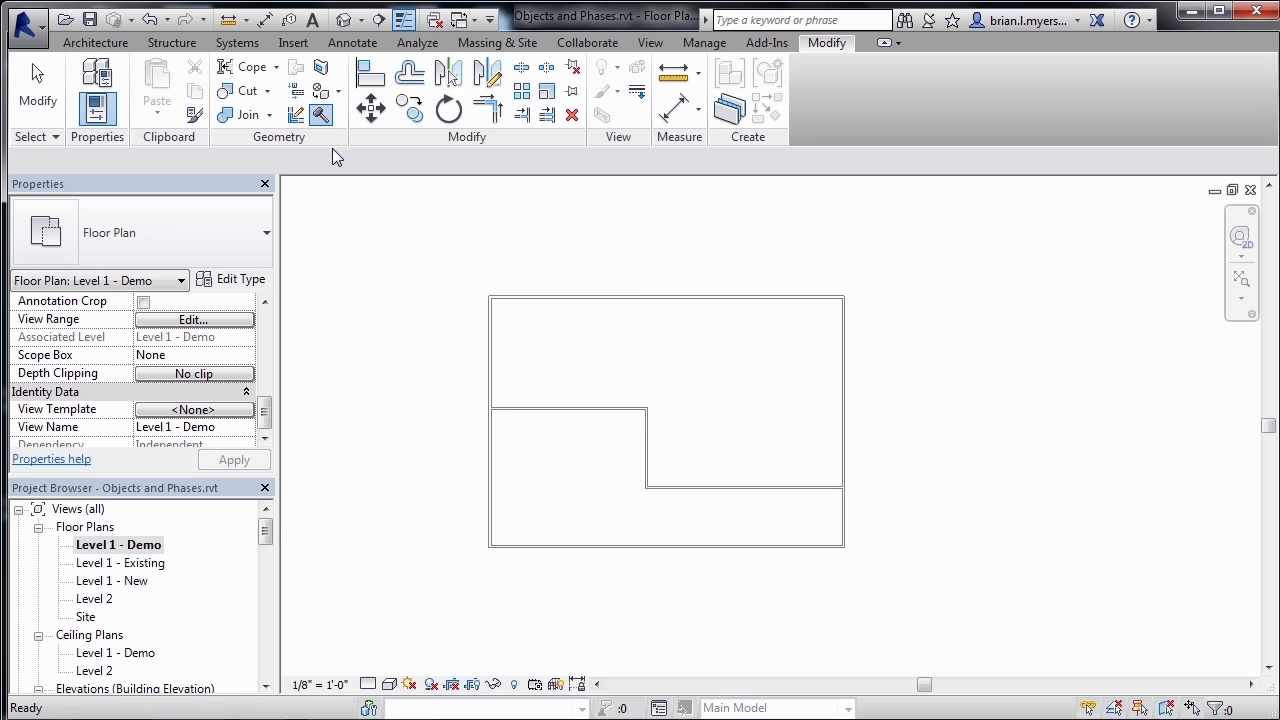
mouse_move(592, 410)
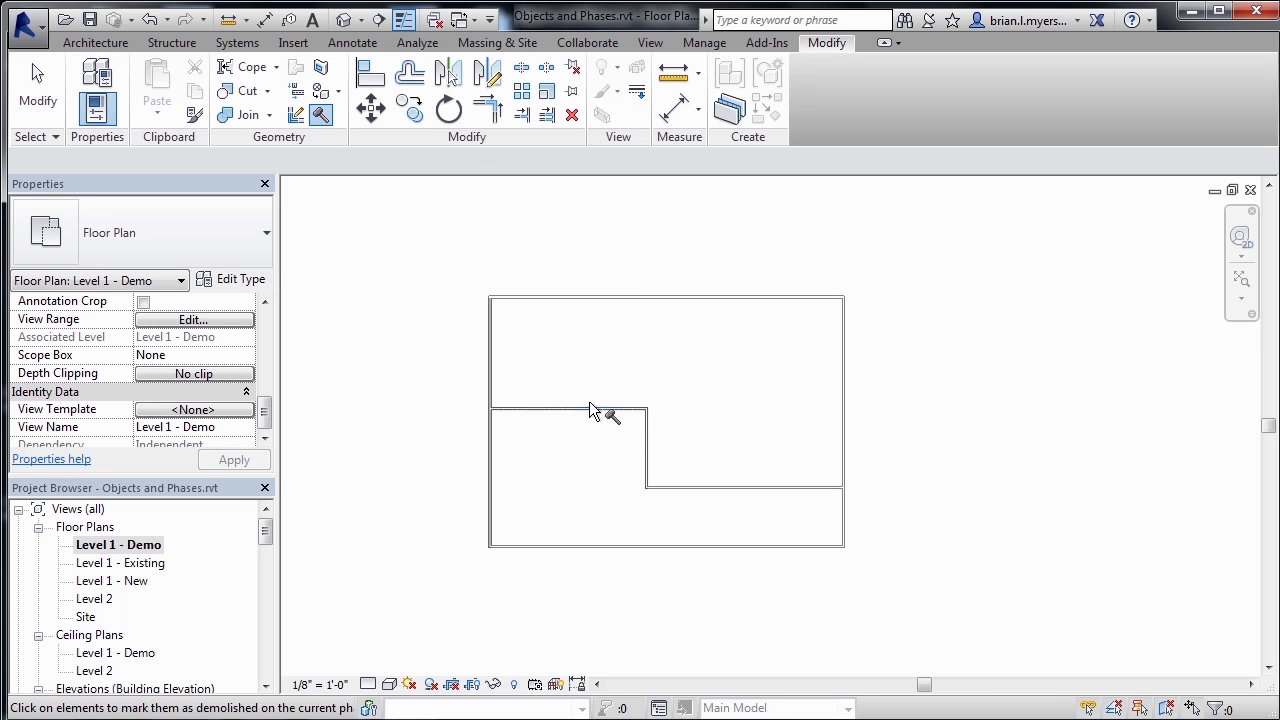
Demolish the stepped interior wall segments in Level 1 - Demo.
click(730, 488)
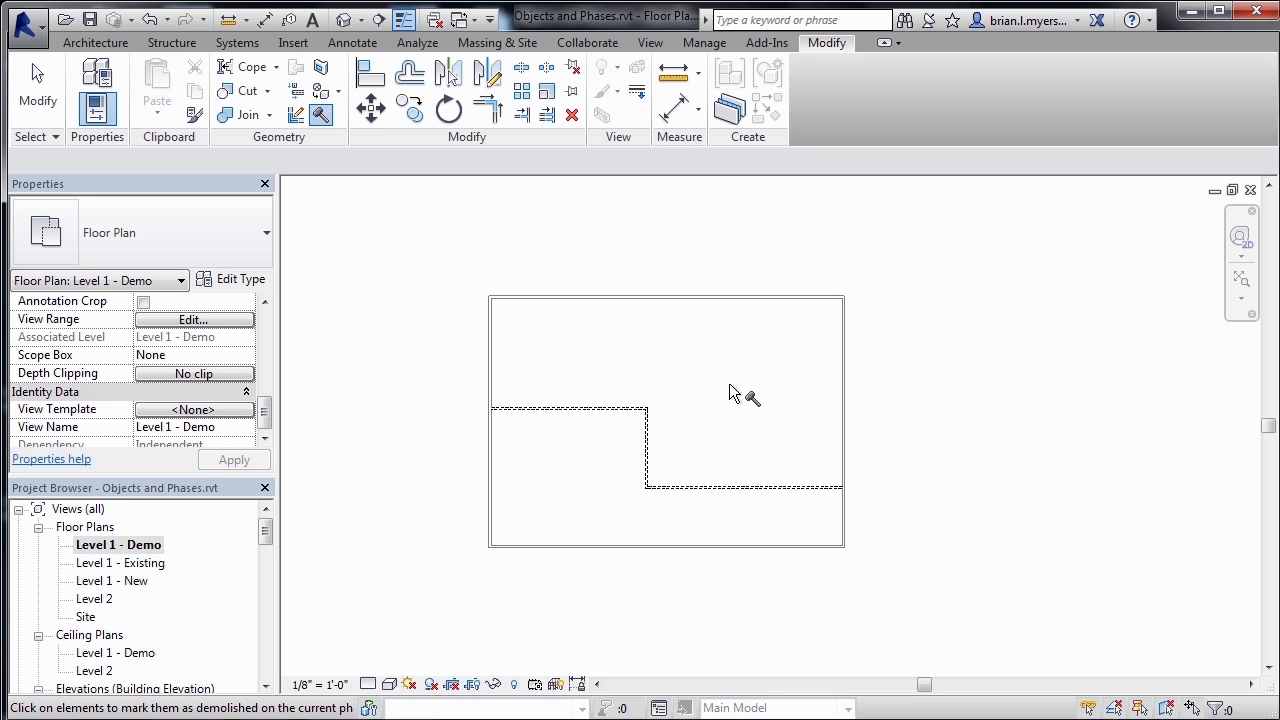
mouse_move(651, 293)
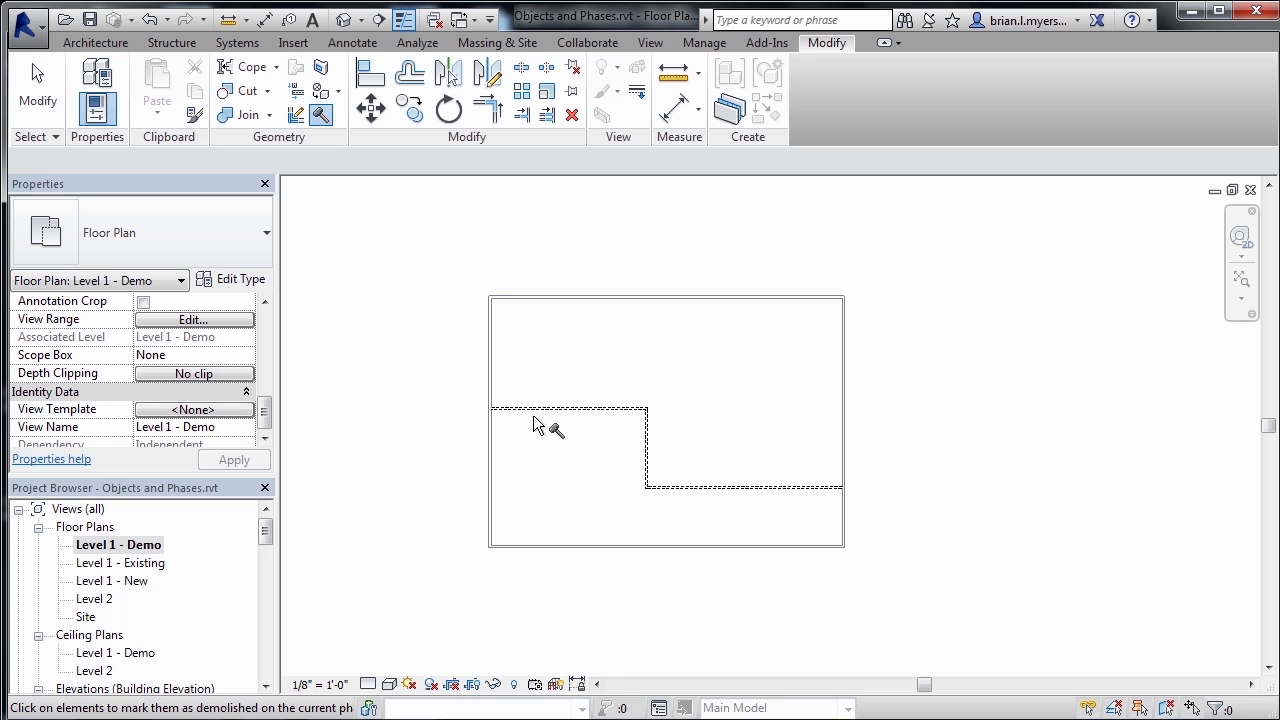
mouse_move(828, 520)
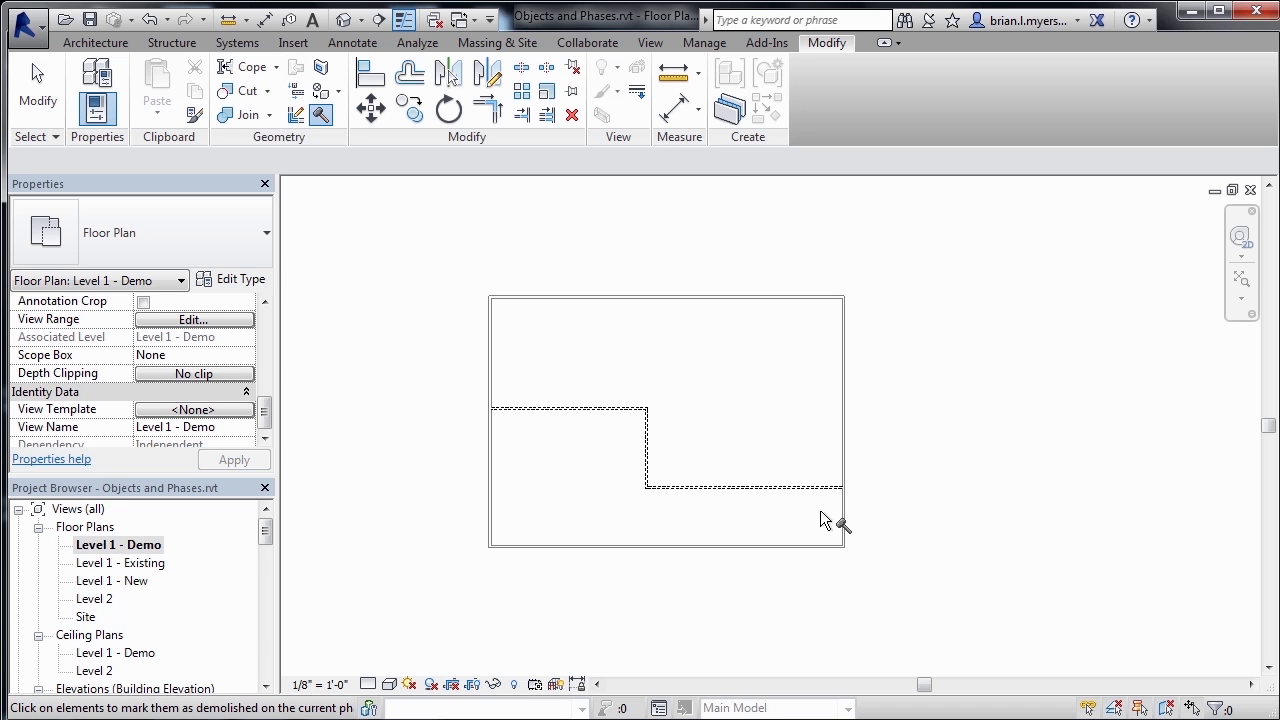
mouse_move(737, 522)
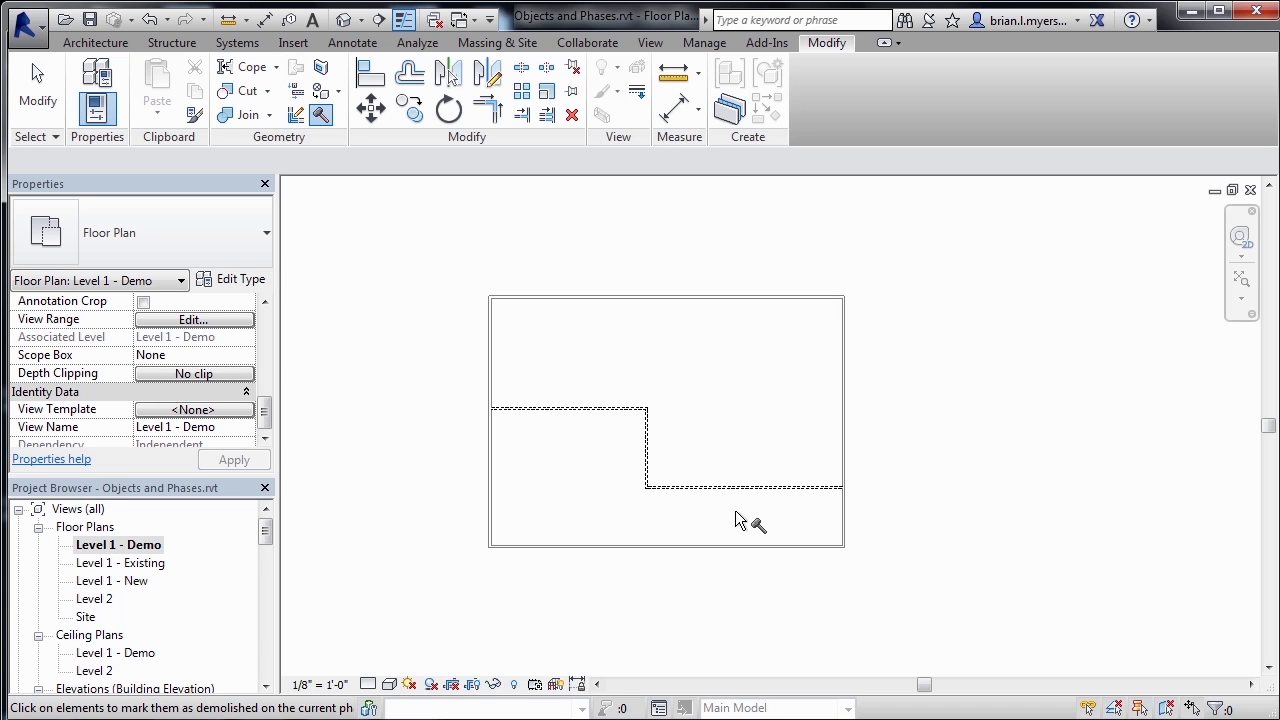
mouse_move(148, 592)
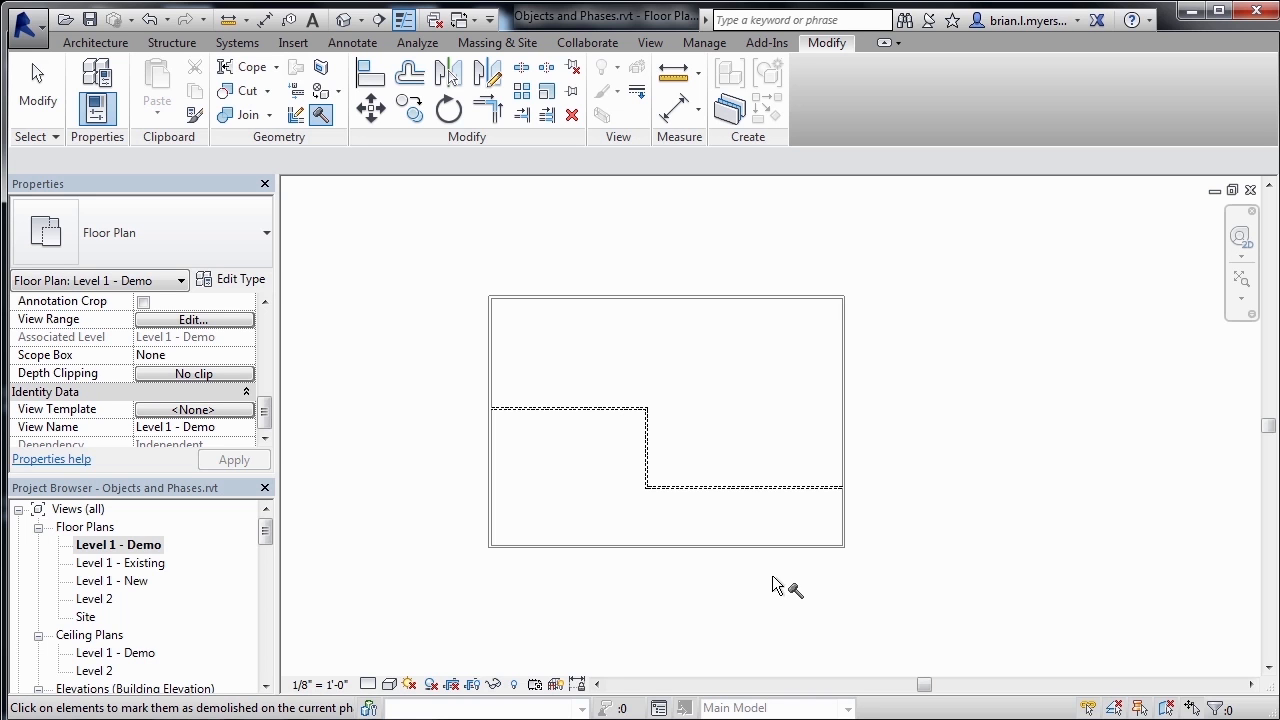
Open the Level 1 - New floor plan and start the Wall tool.
double_click(111, 580)
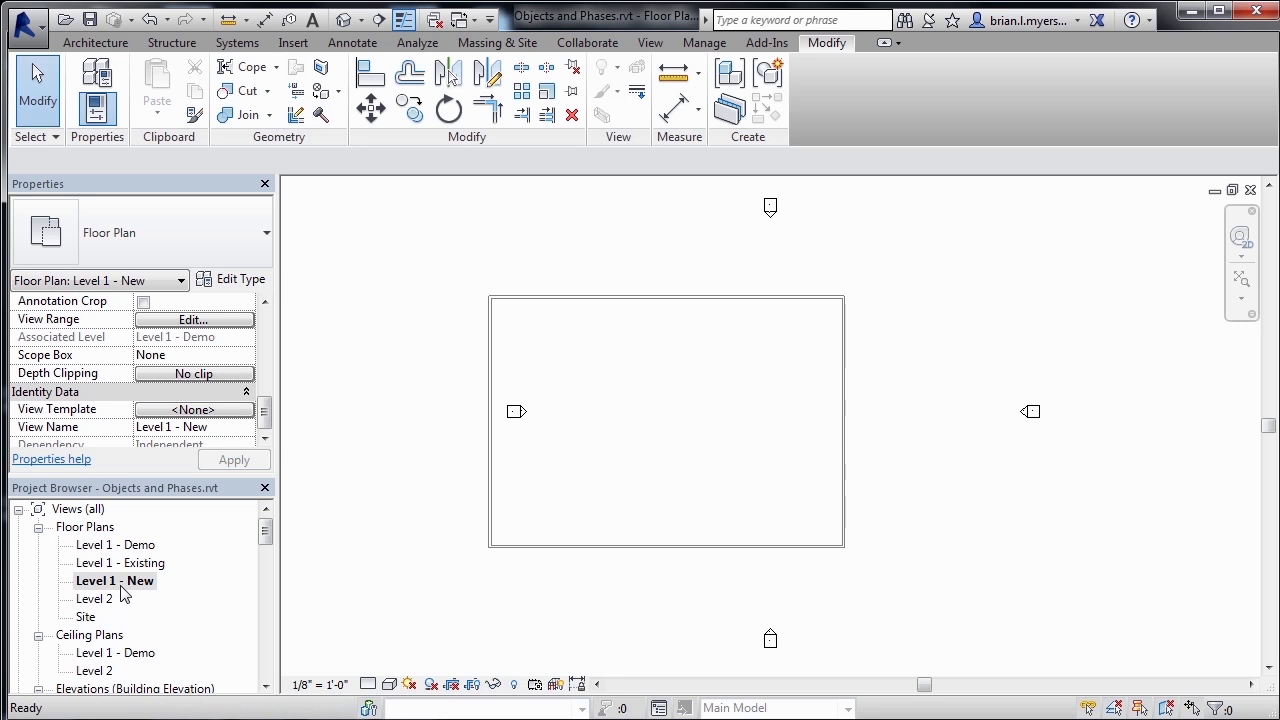
mouse_move(552, 608)
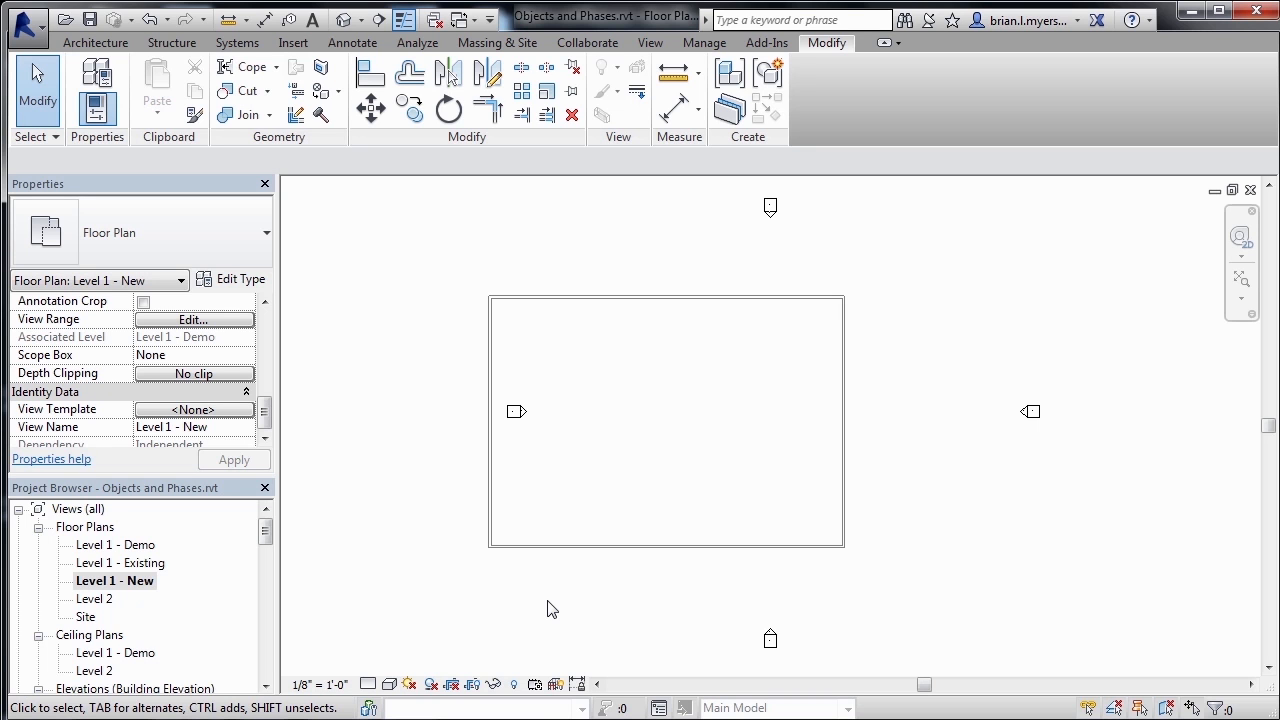
mouse_move(558, 563)
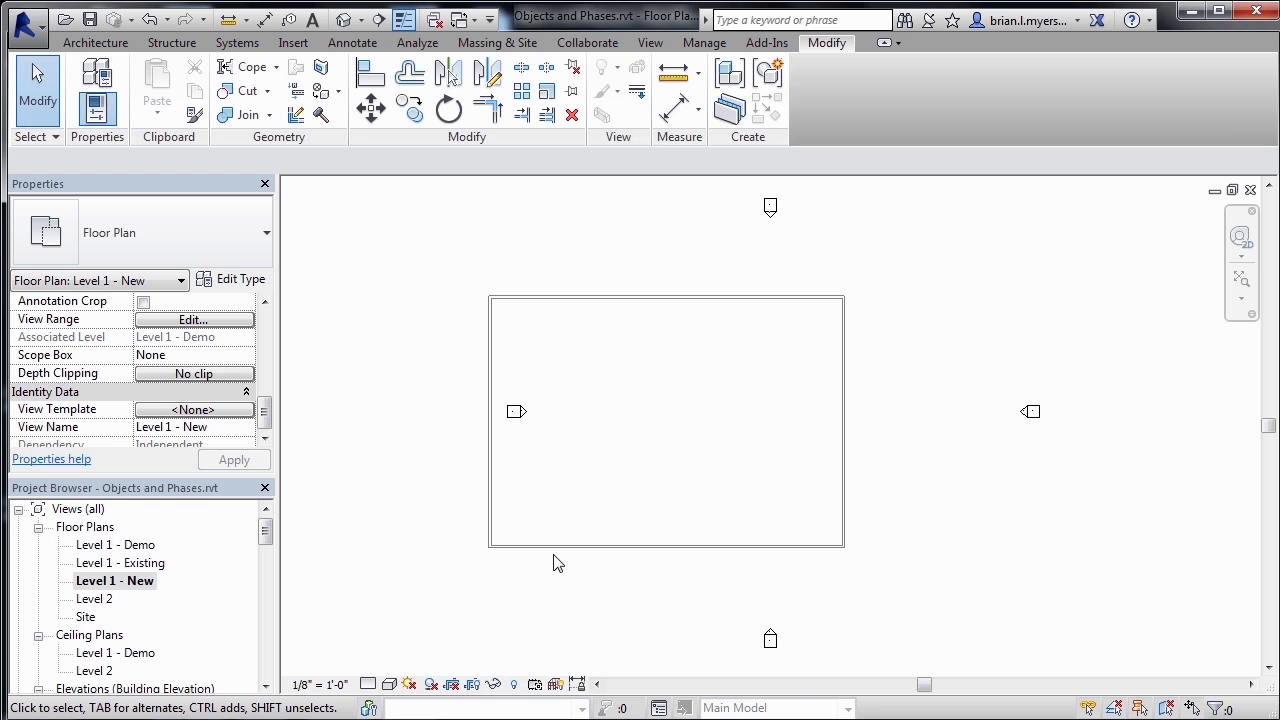
click(95, 43)
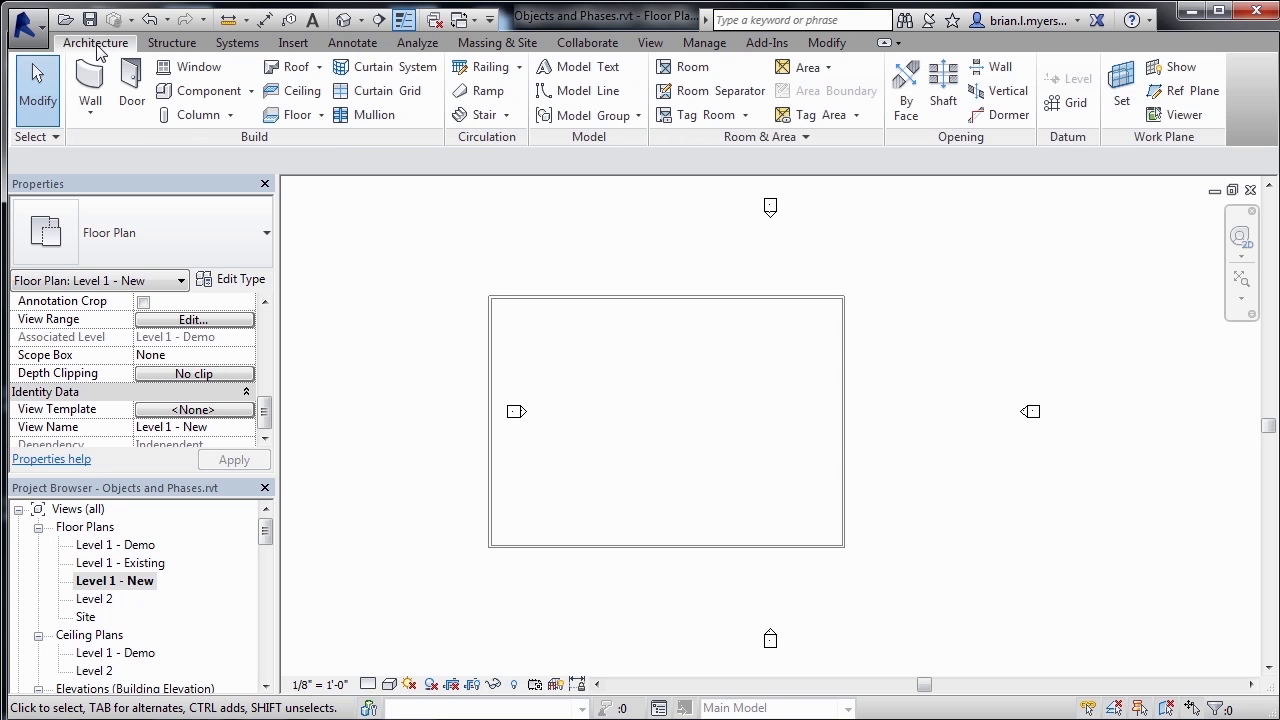
click(77, 85)
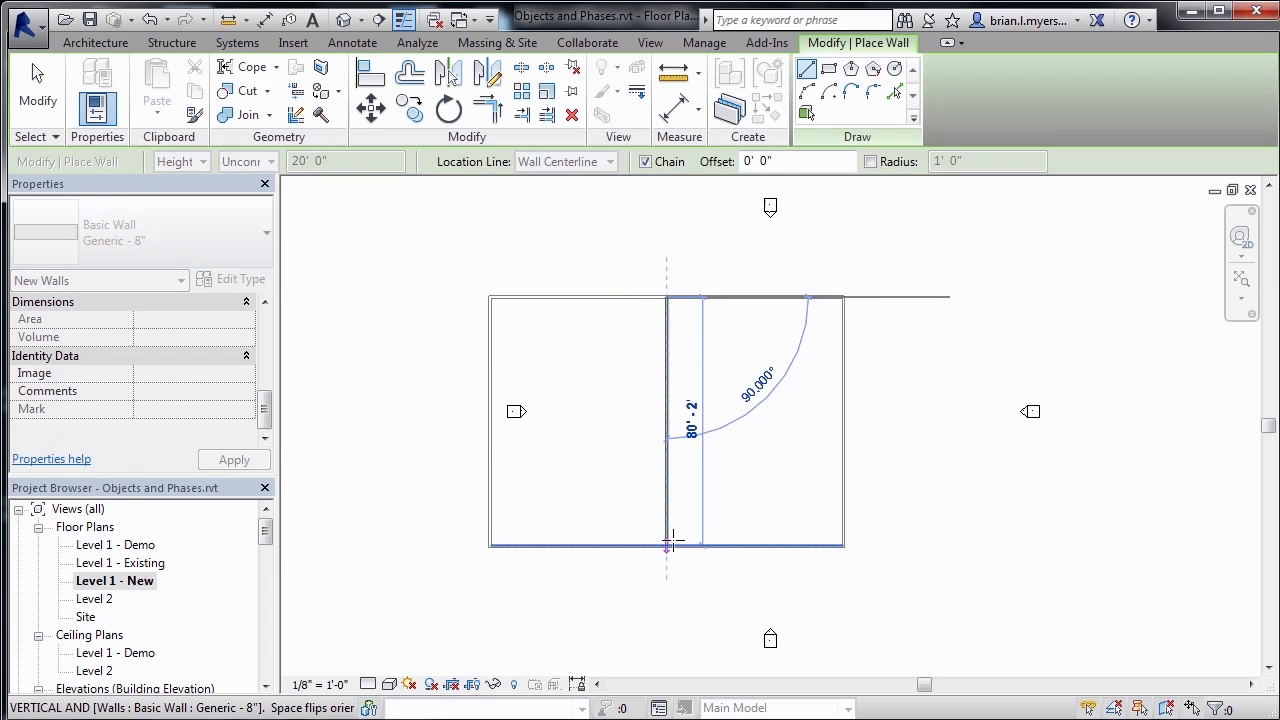
Draw a vertical wall at the rectangle's midpoint, top edge to bottom edge.
click(666, 543)
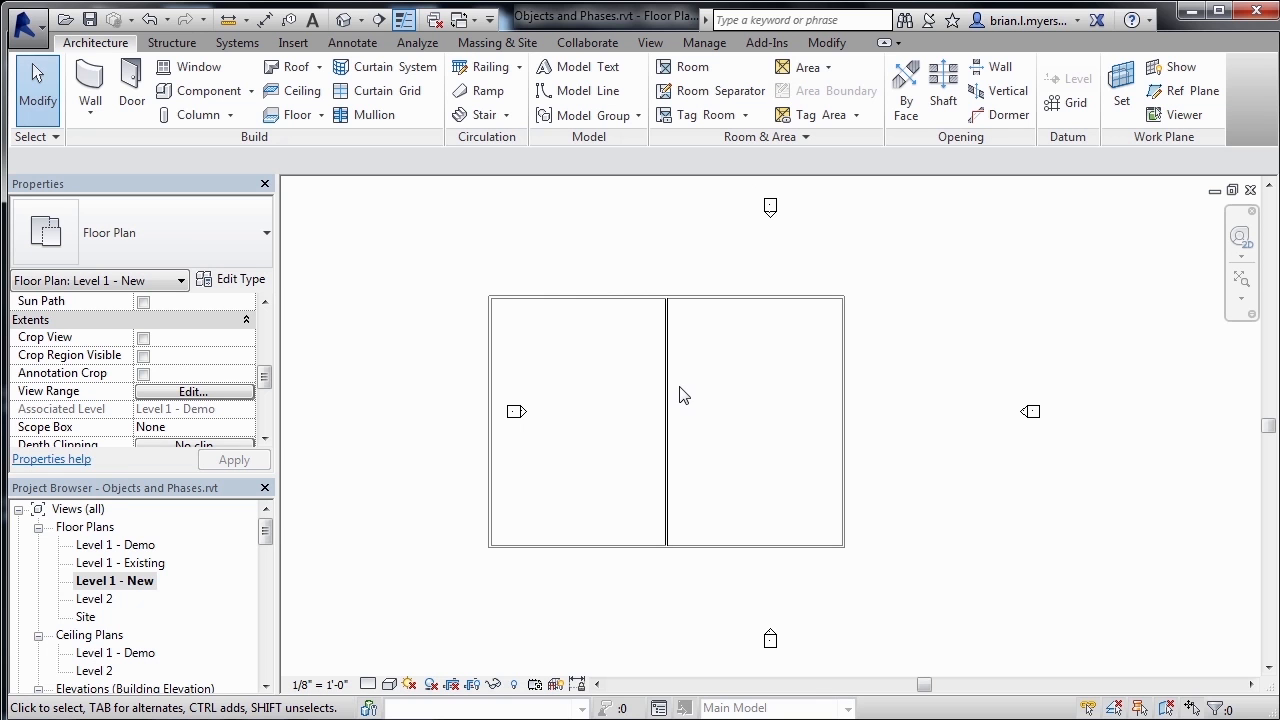
mouse_move(668, 400)
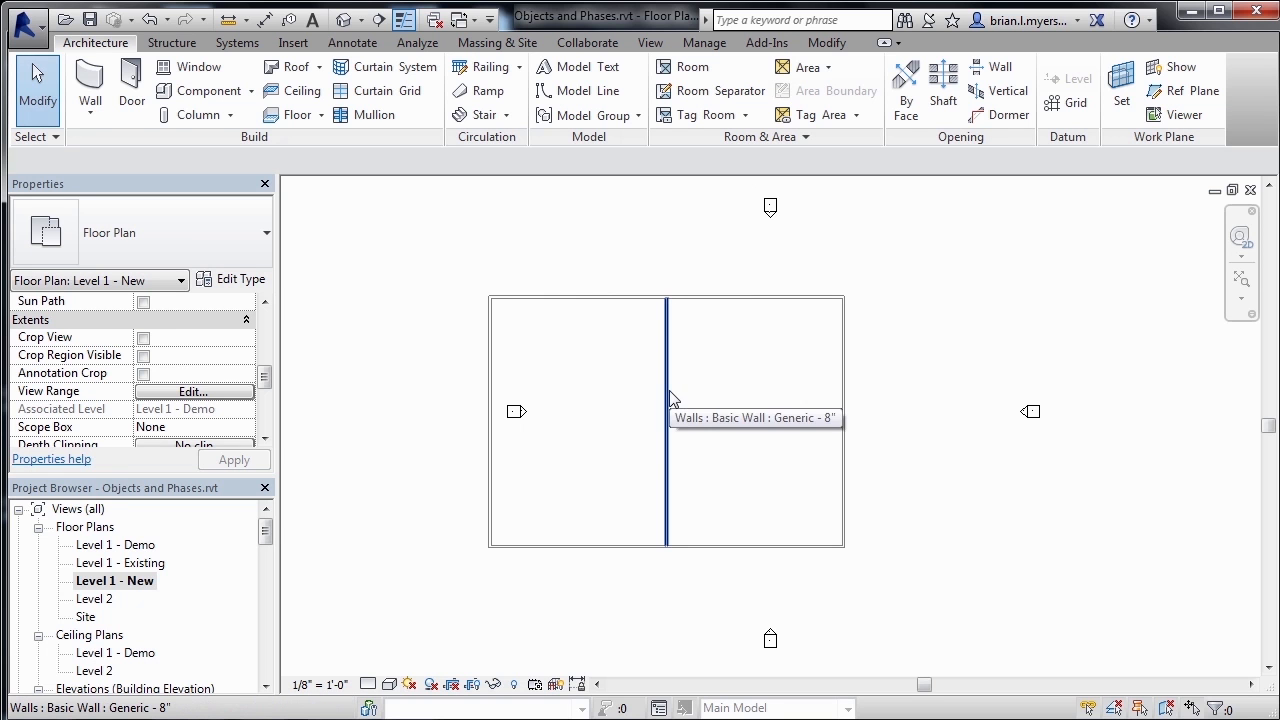
Set the dividing wall's Phase Created to Demo in Properties.
click(666, 400)
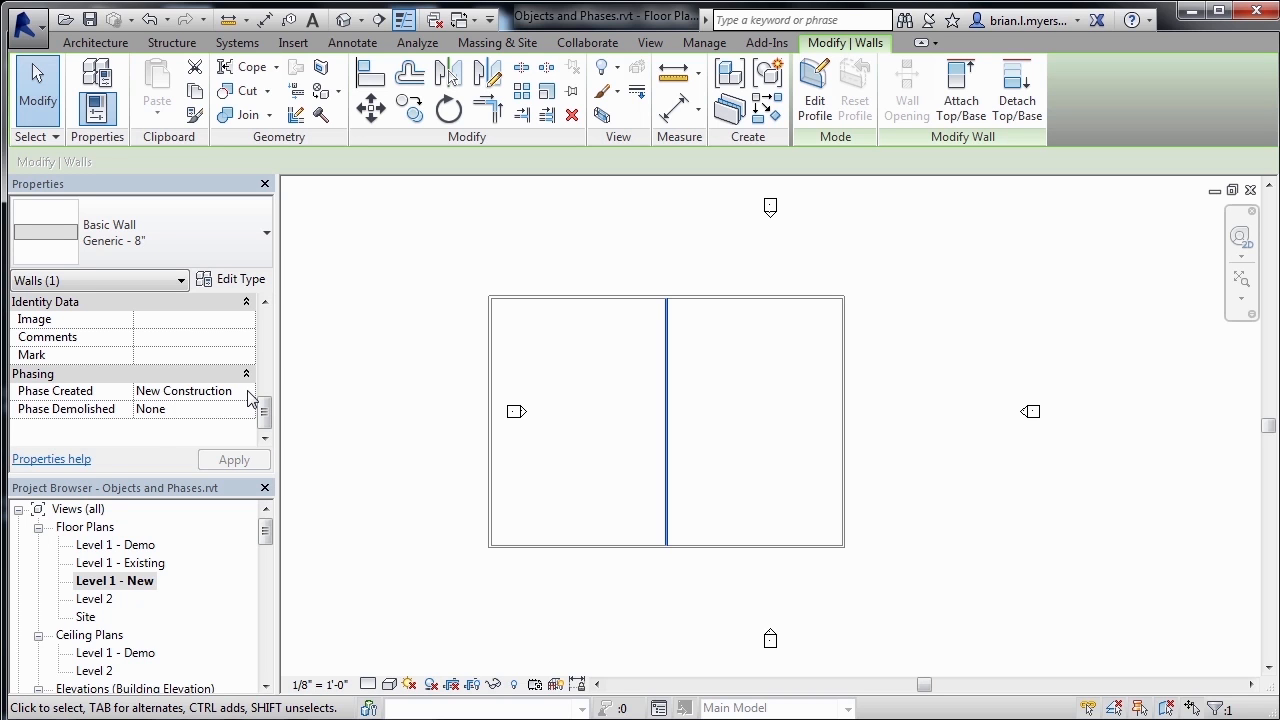
click(248, 391)
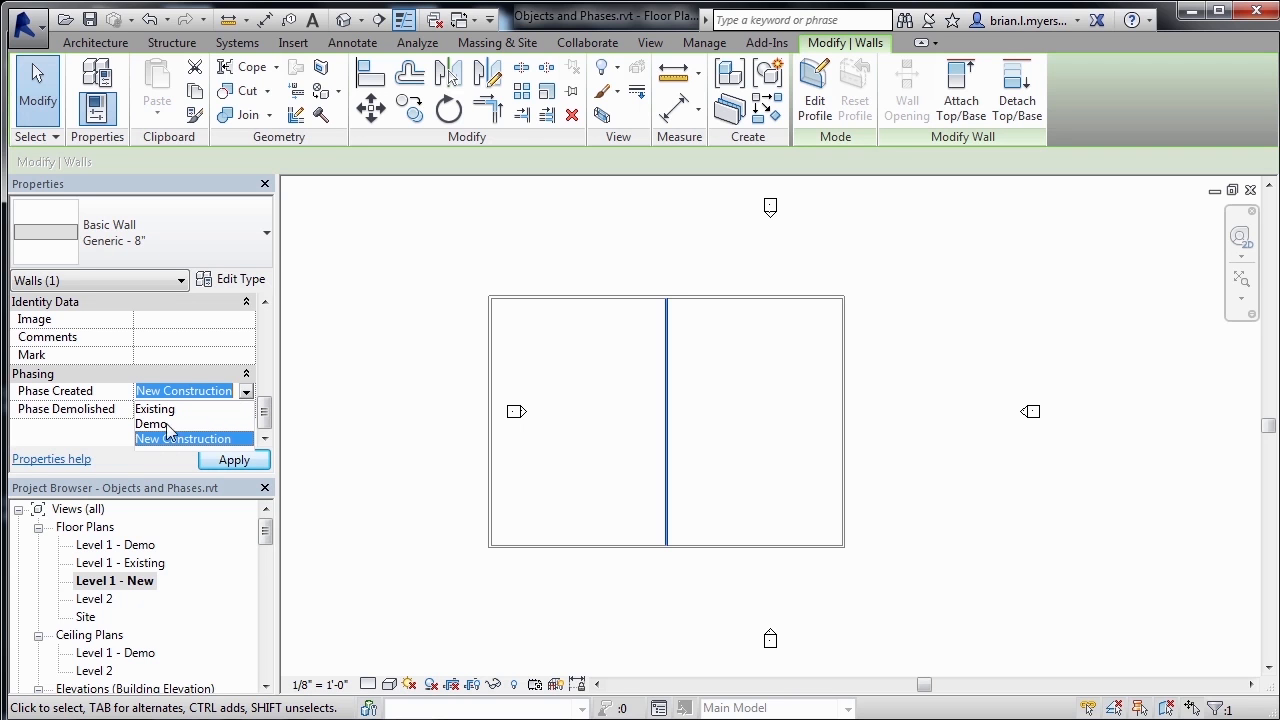
click(151, 424)
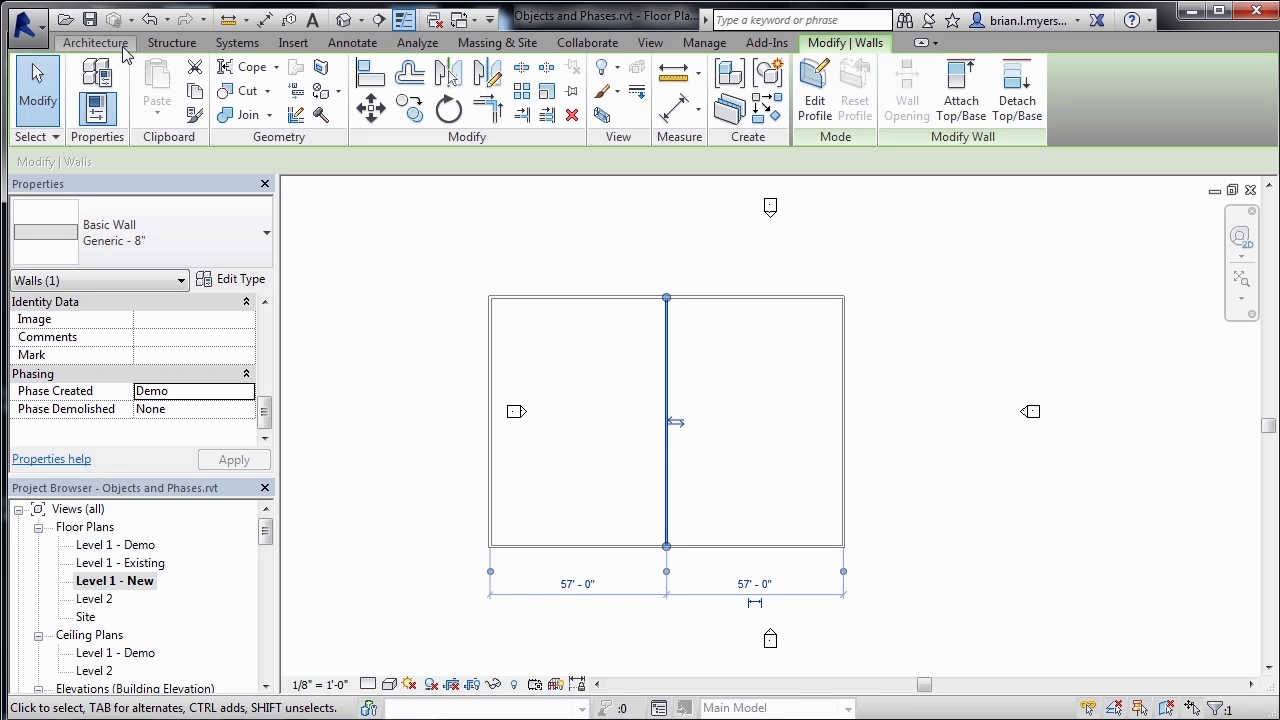
Start another wall to split the right half horizontally.
click(95, 43)
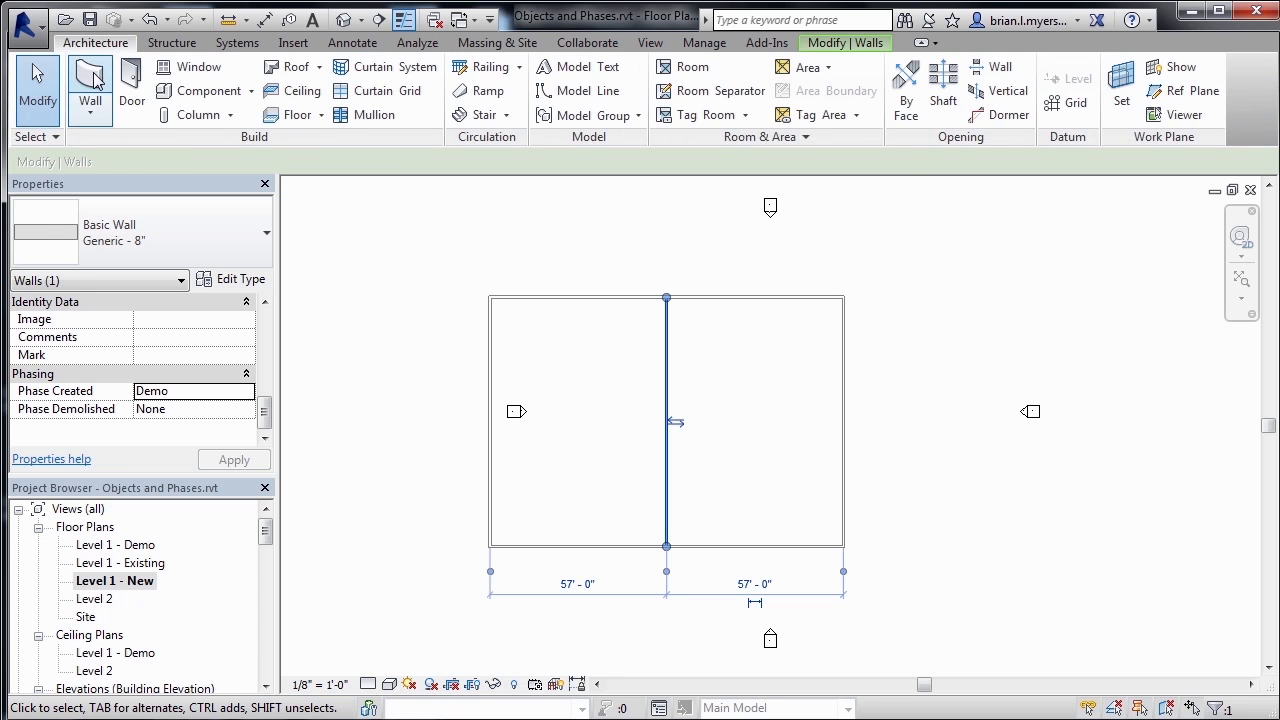
click(85, 85)
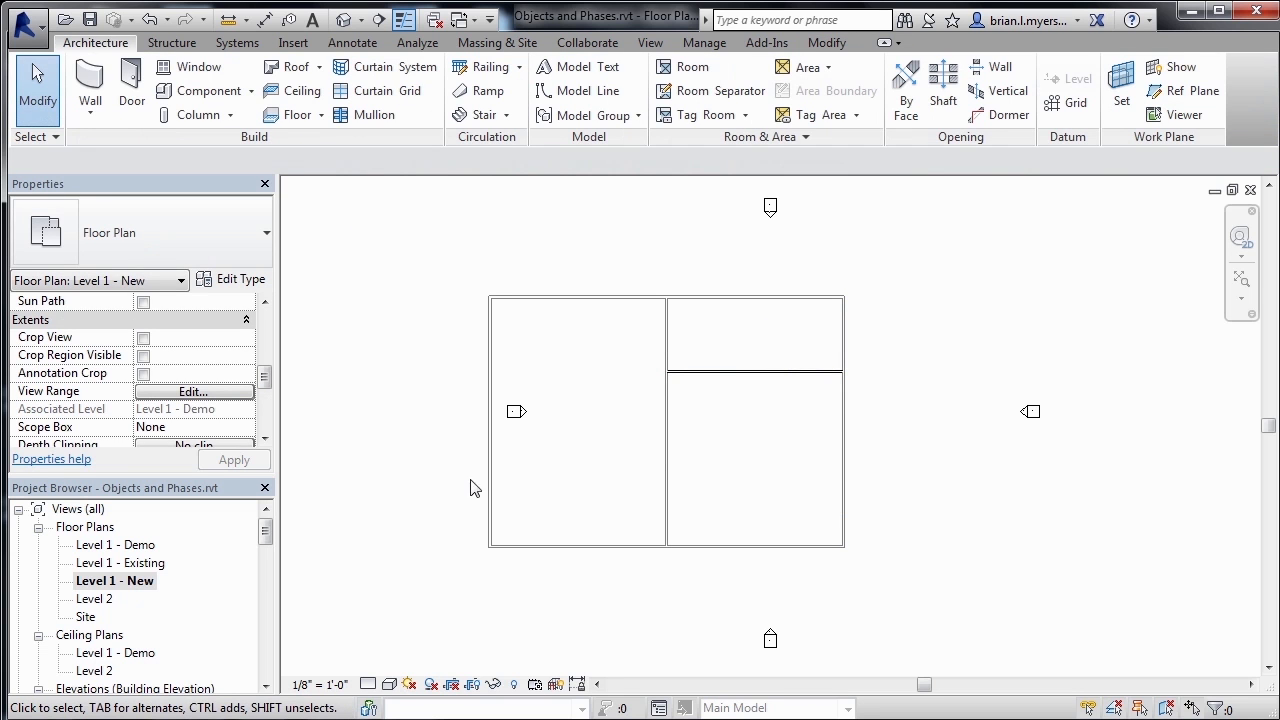
mouse_move(152, 575)
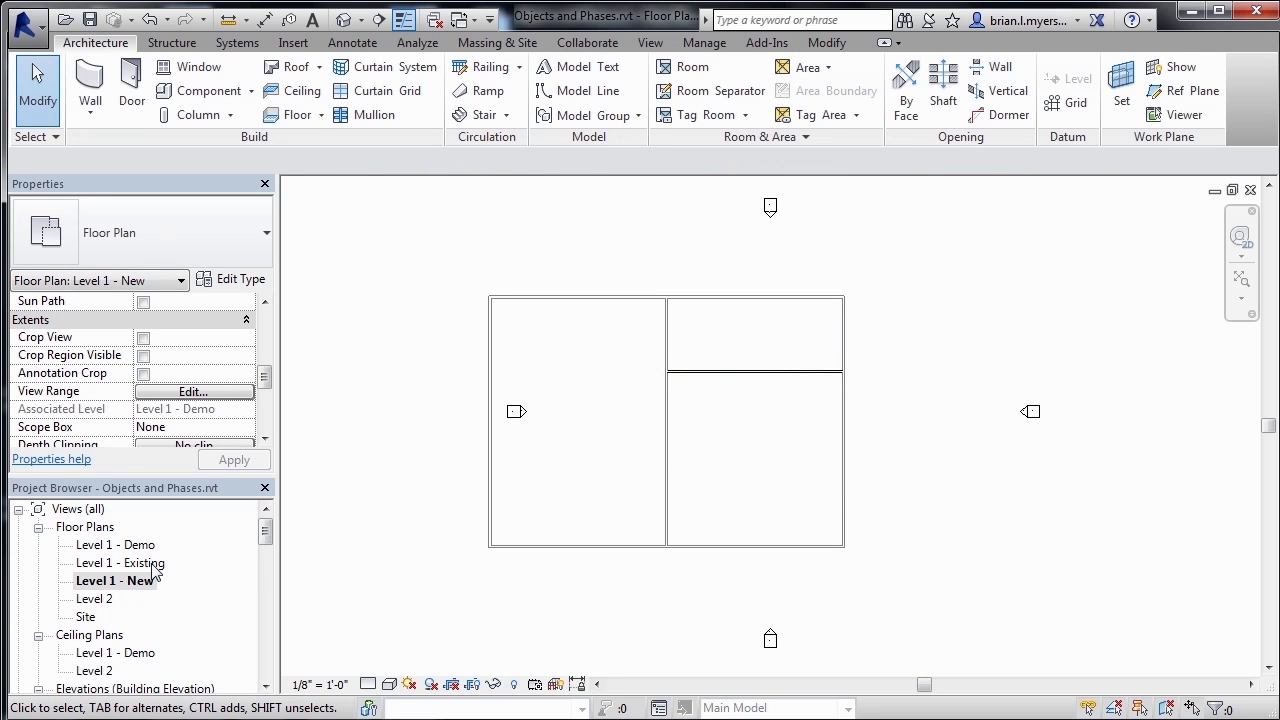
double_click(120, 563)
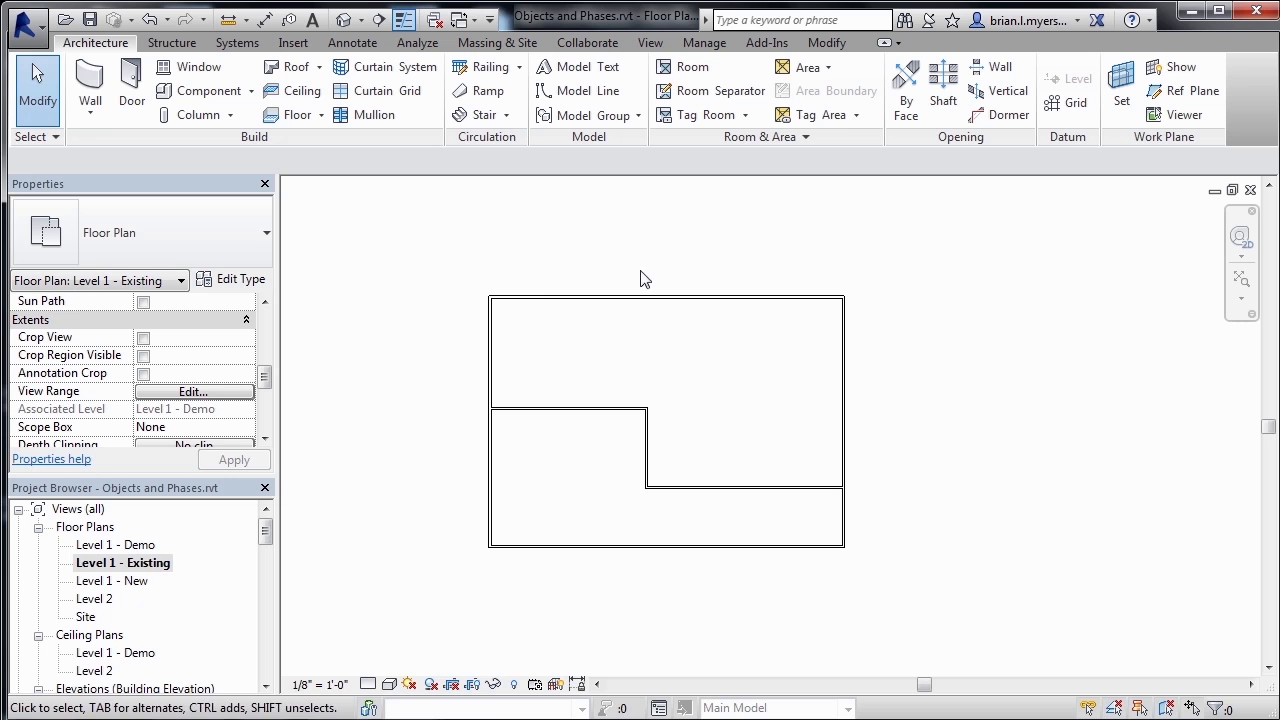
mouse_move(646, 615)
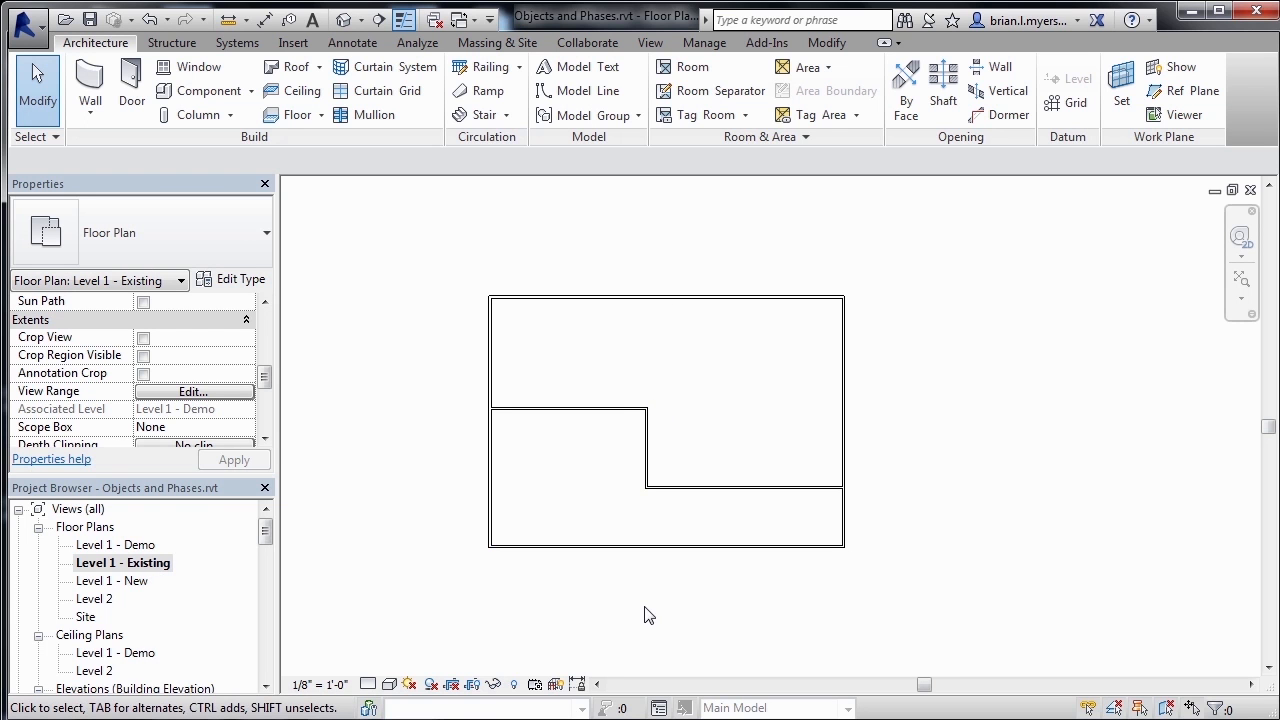
mouse_move(145, 562)
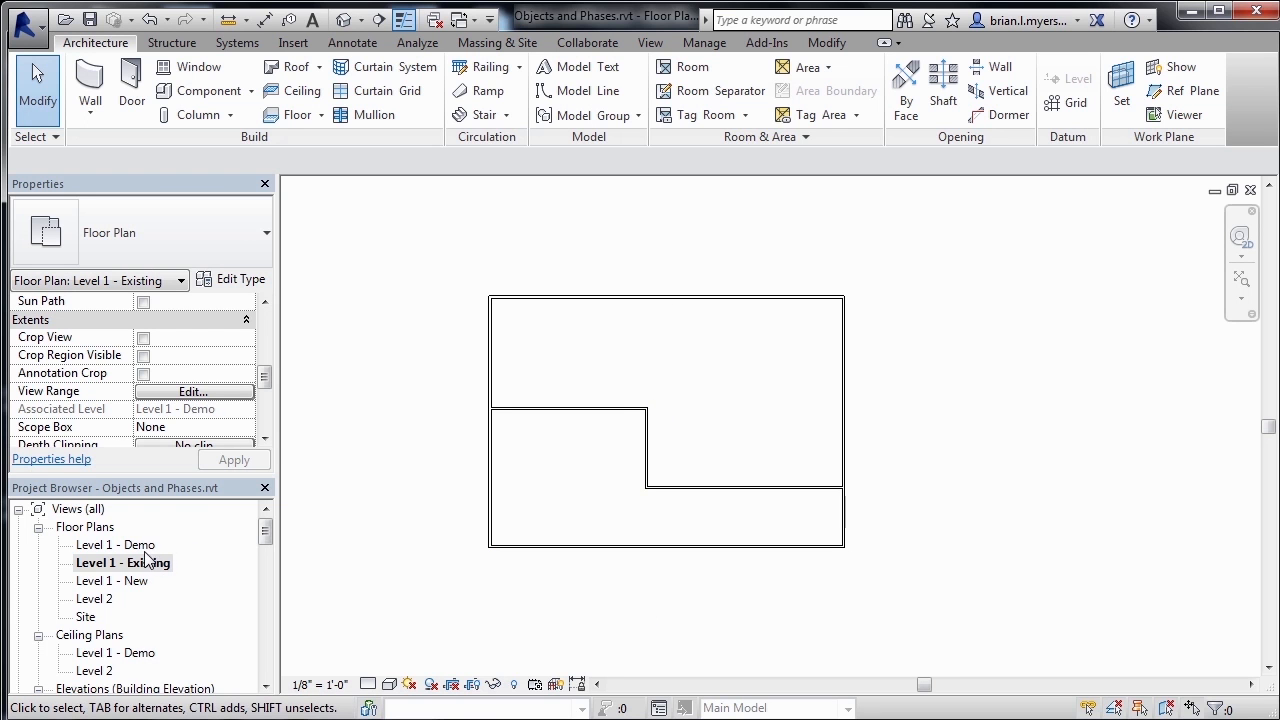
double_click(114, 545)
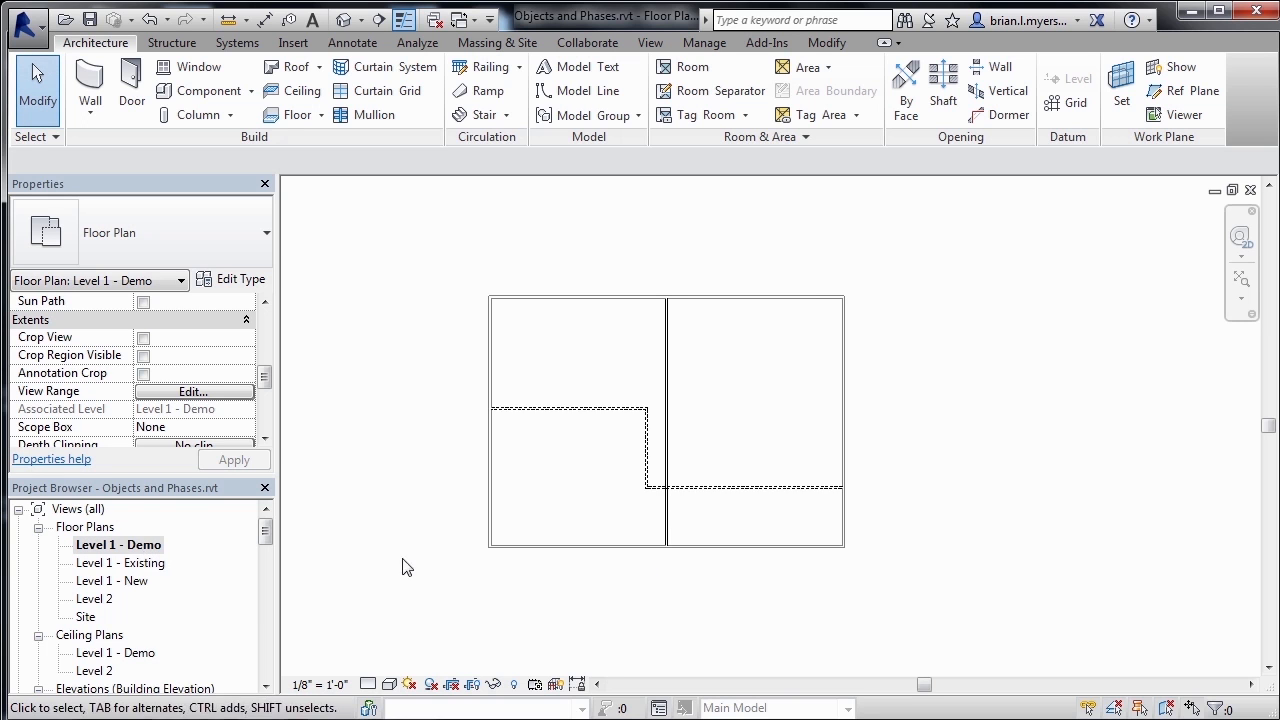
mouse_move(855, 496)
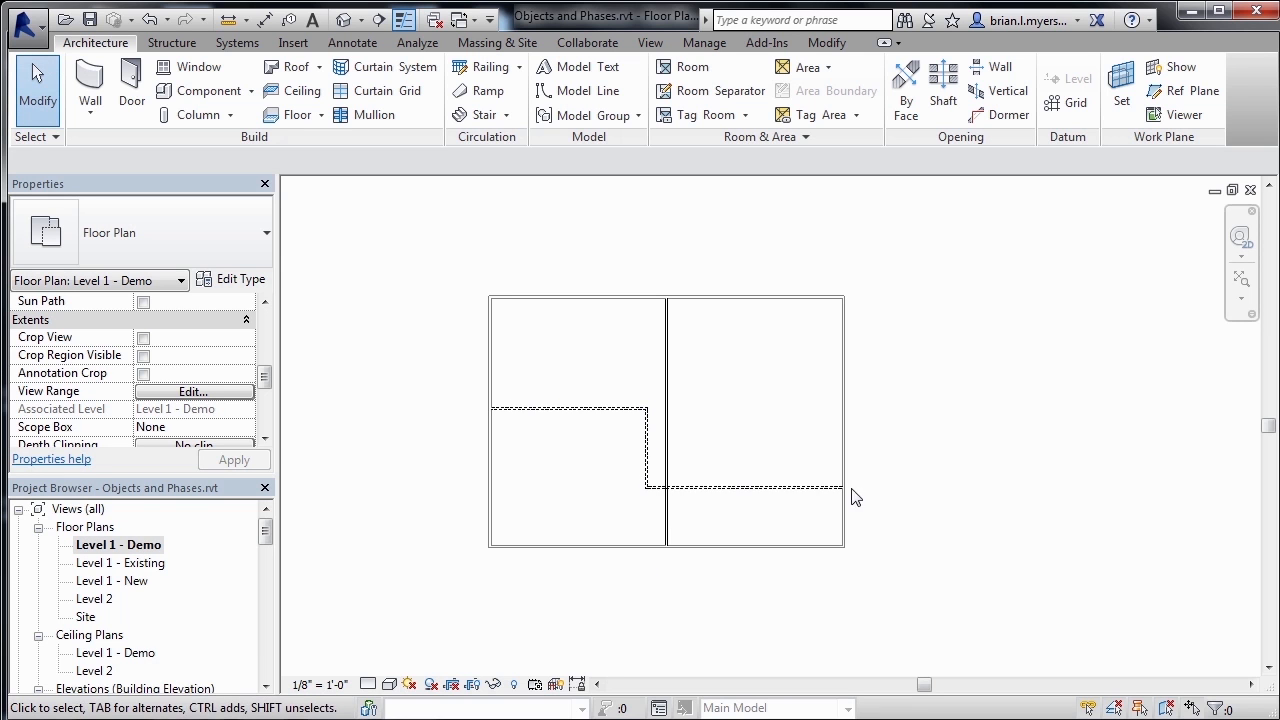
mouse_move(686, 419)
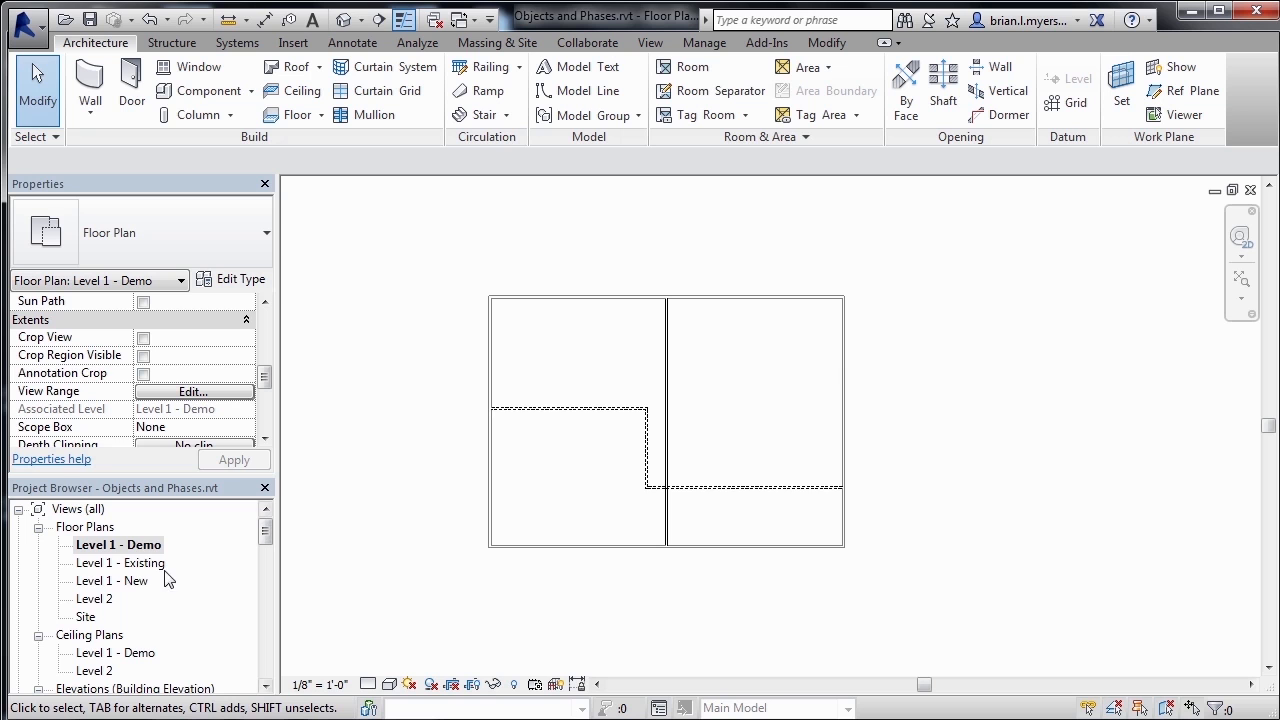
double_click(111, 580)
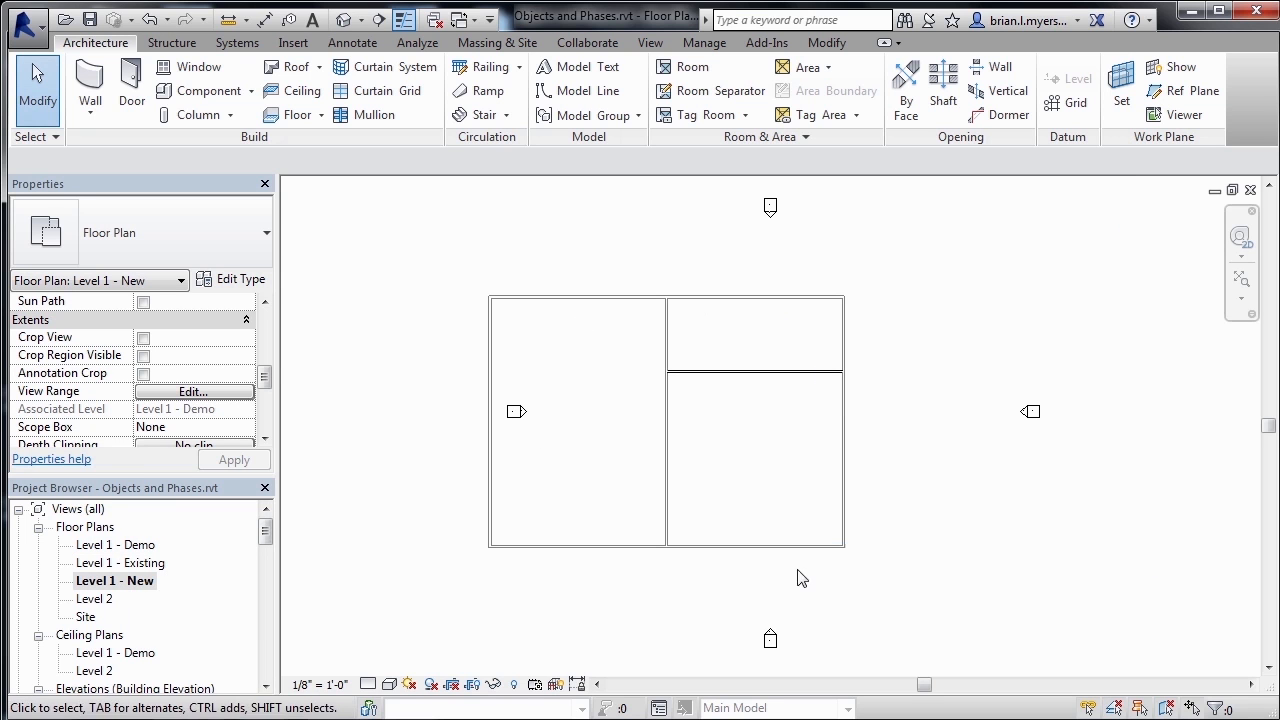
mouse_move(775, 586)
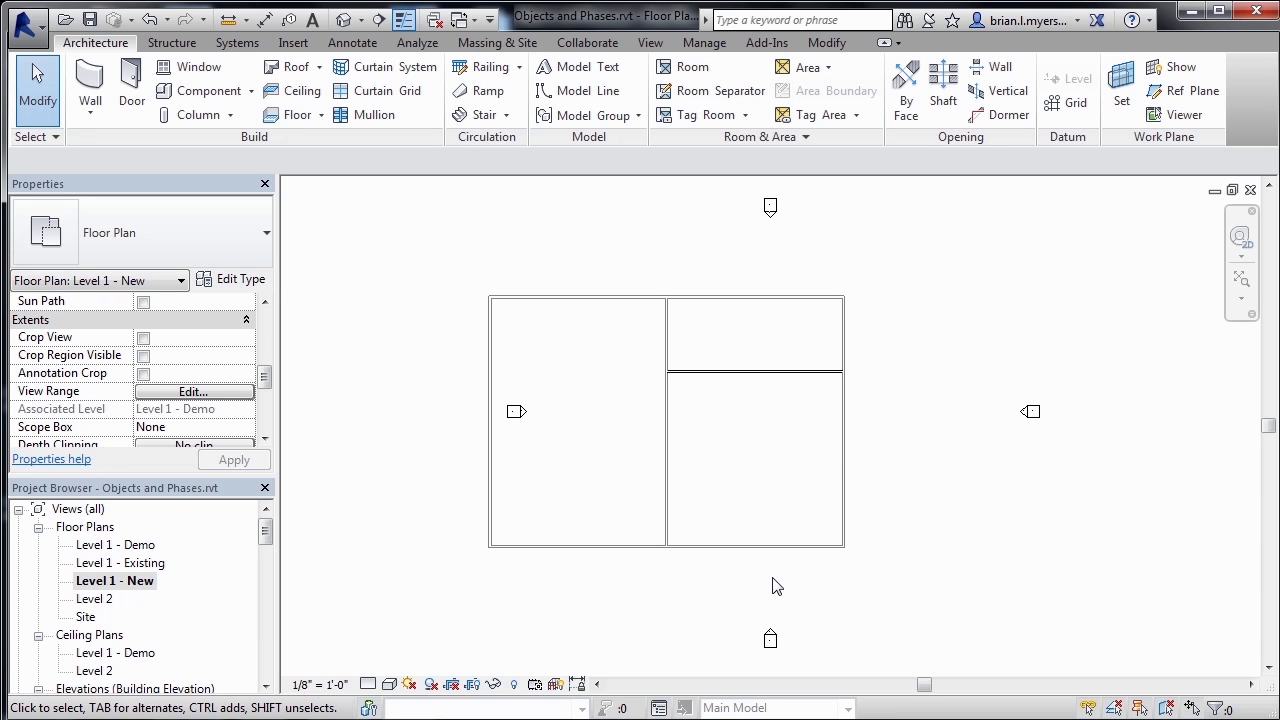